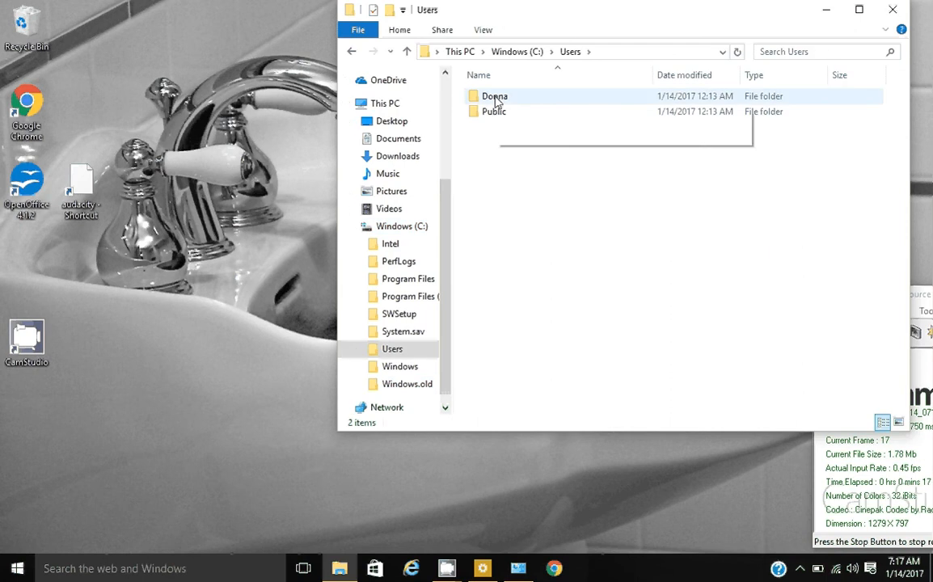
Browse from Donna via AppData to Local\Microsoft\Windows\Themes\CatsEverywhere\DesktopBackground
double_click(494, 96)
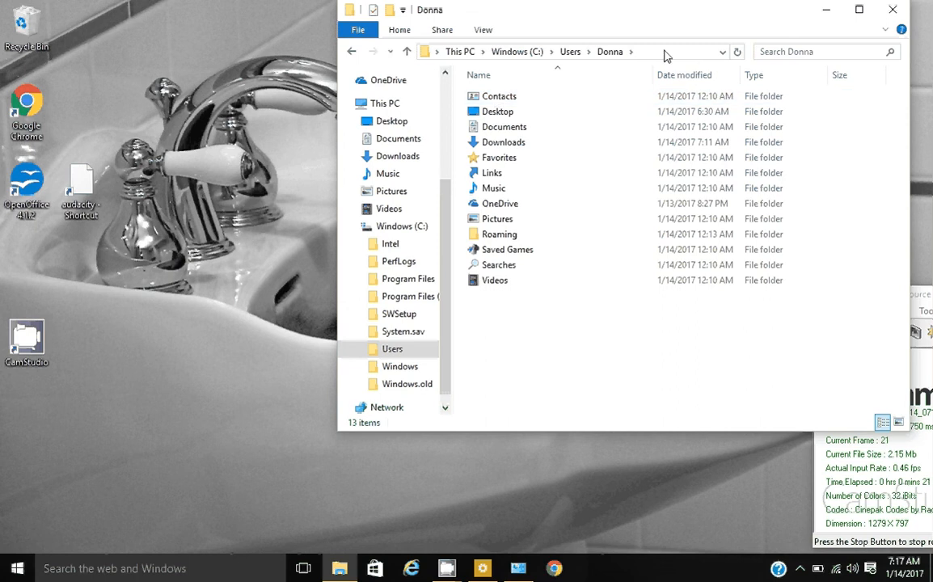
click(663, 52)
text(\)
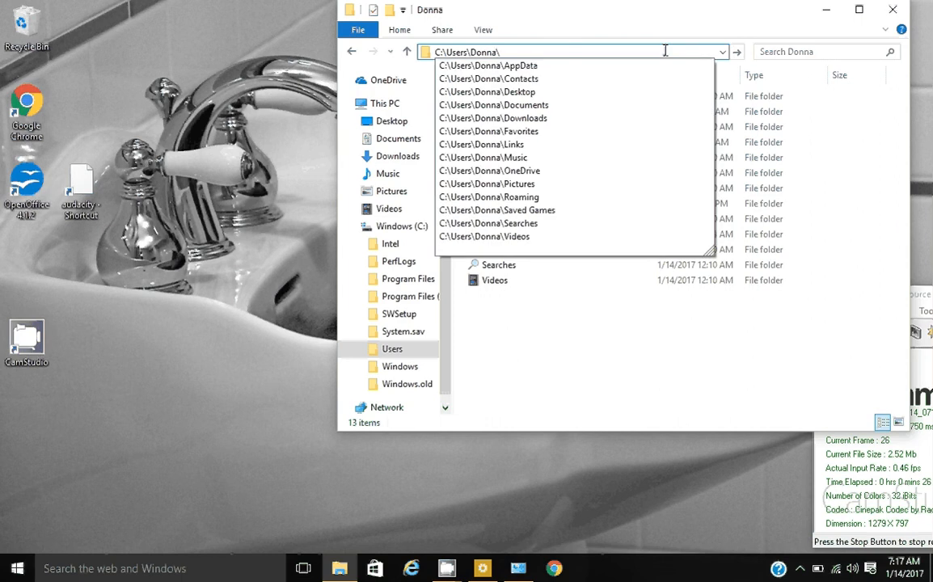
text(appdata)
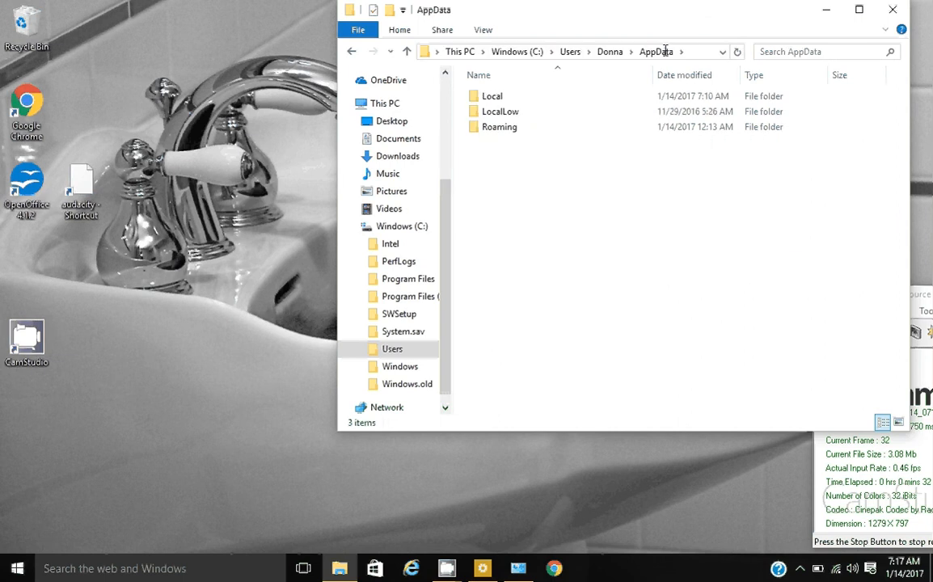
double_click(491, 95)
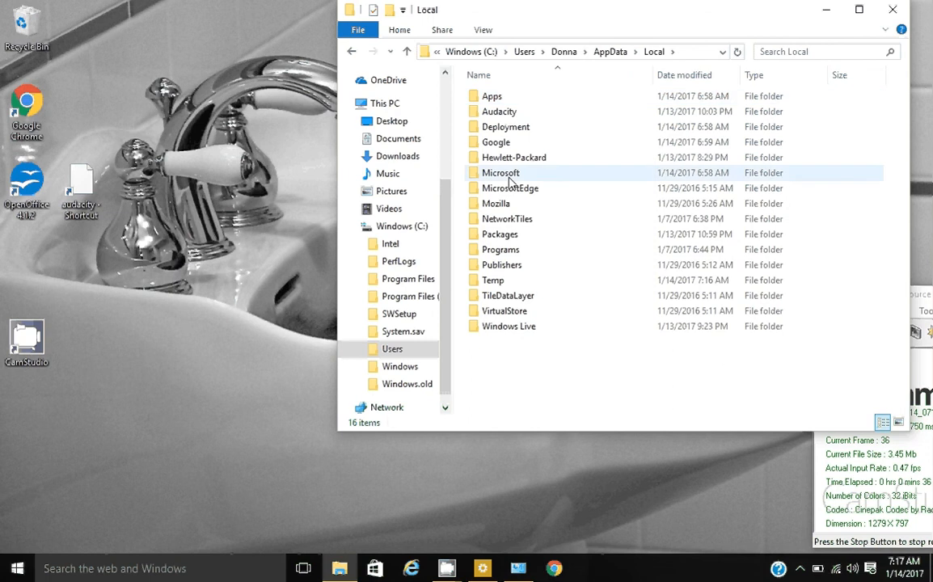
double_click(499, 172)
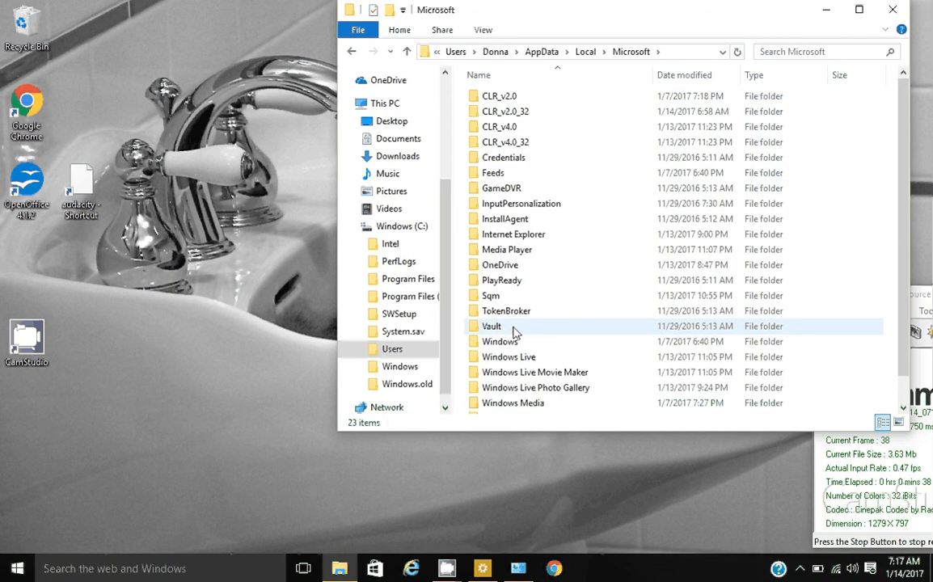
double_click(499, 341)
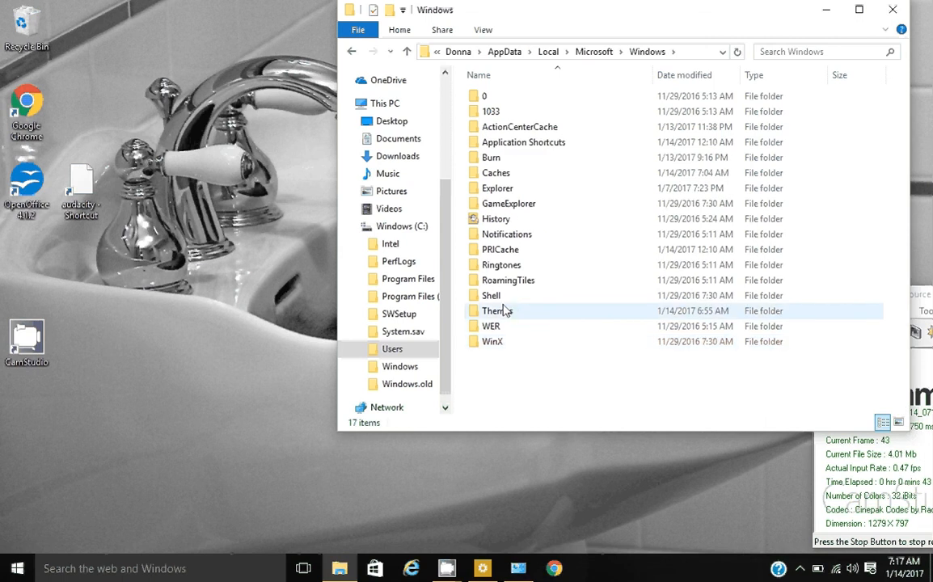
double_click(493, 310)
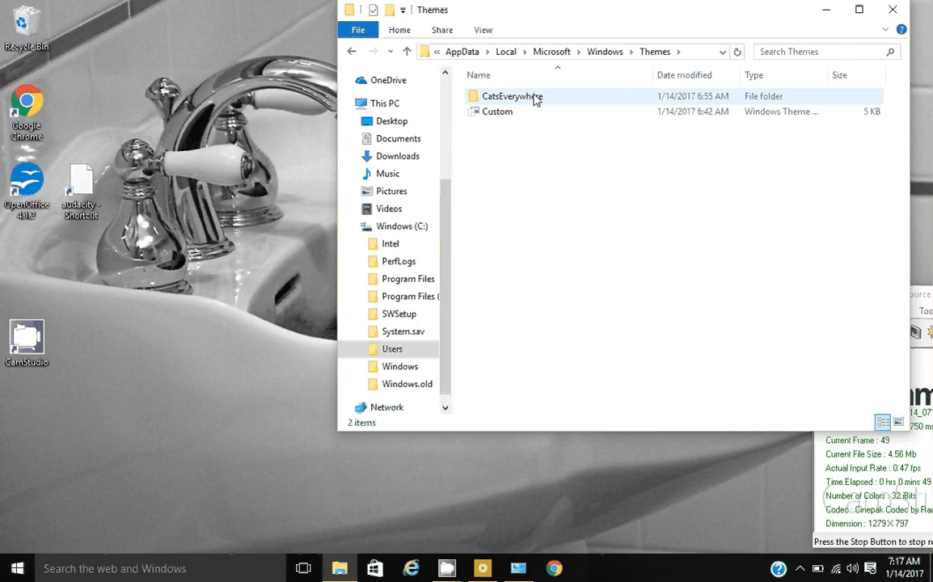
double_click(512, 96)
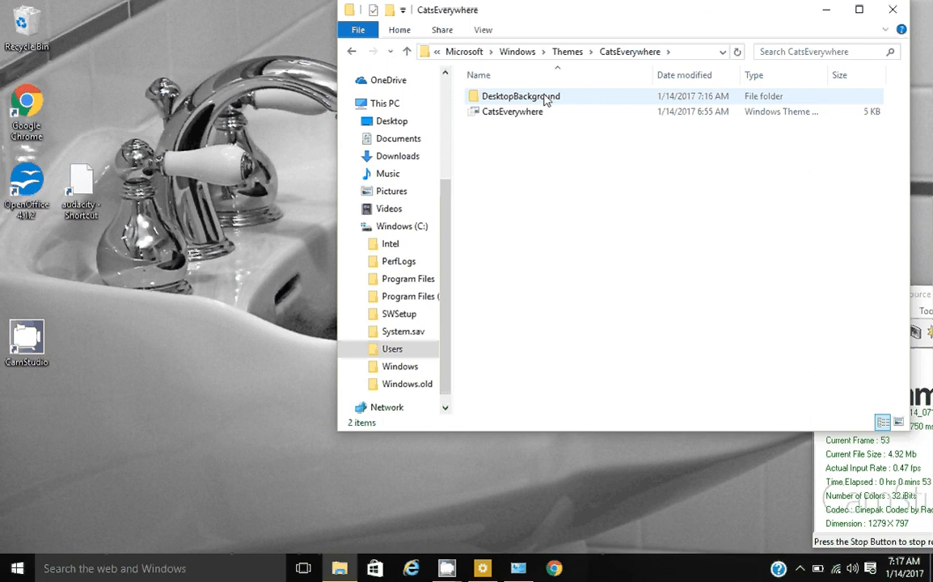
double_click(521, 95)
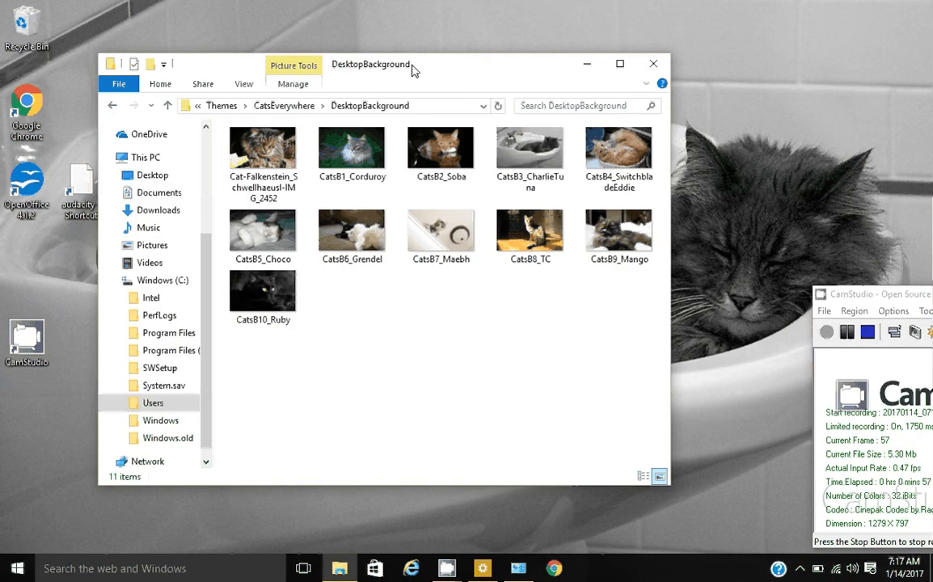
Delete CatsB5_Choco and view CatsB6_Grendel's properties showing 1920 x 1200 dimensions
right_click(263, 230)
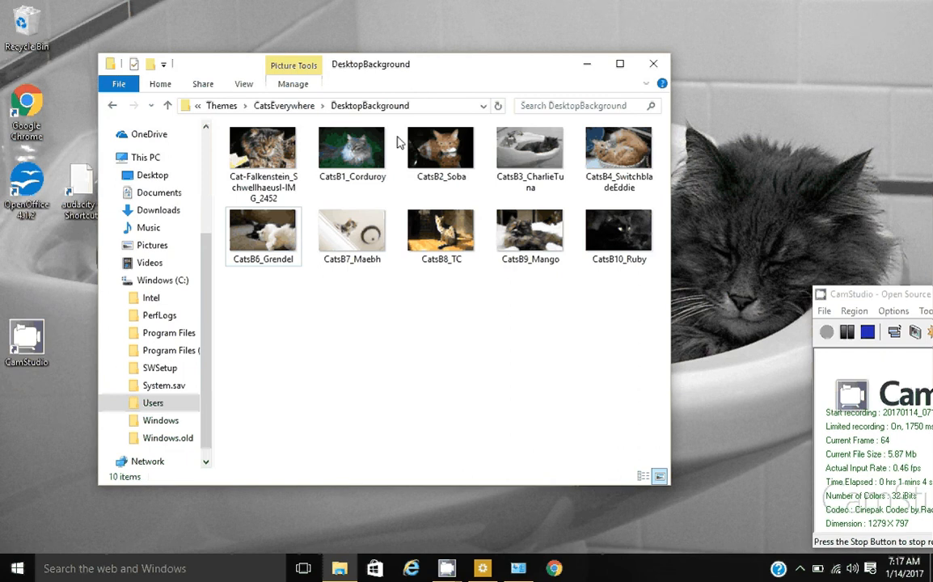
click(262, 234)
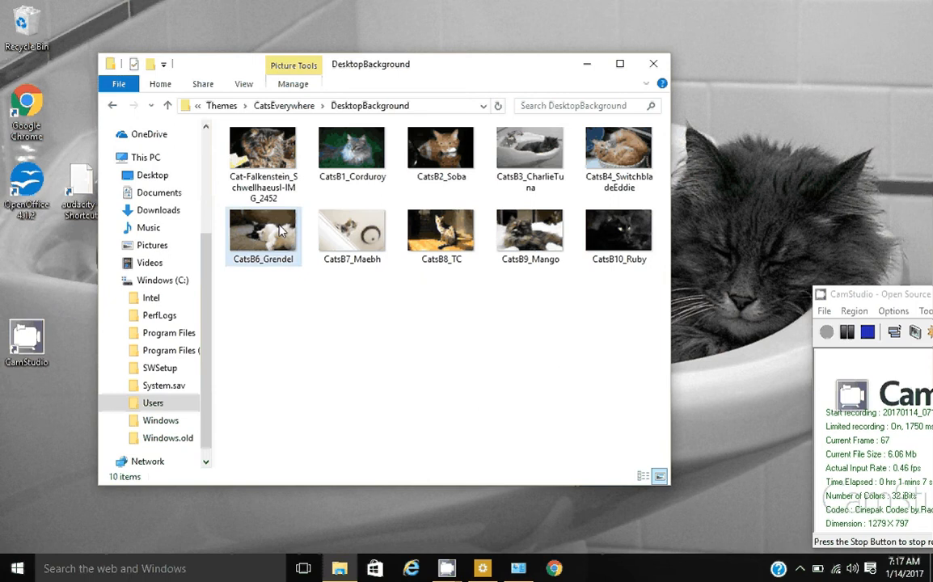
click(263, 230)
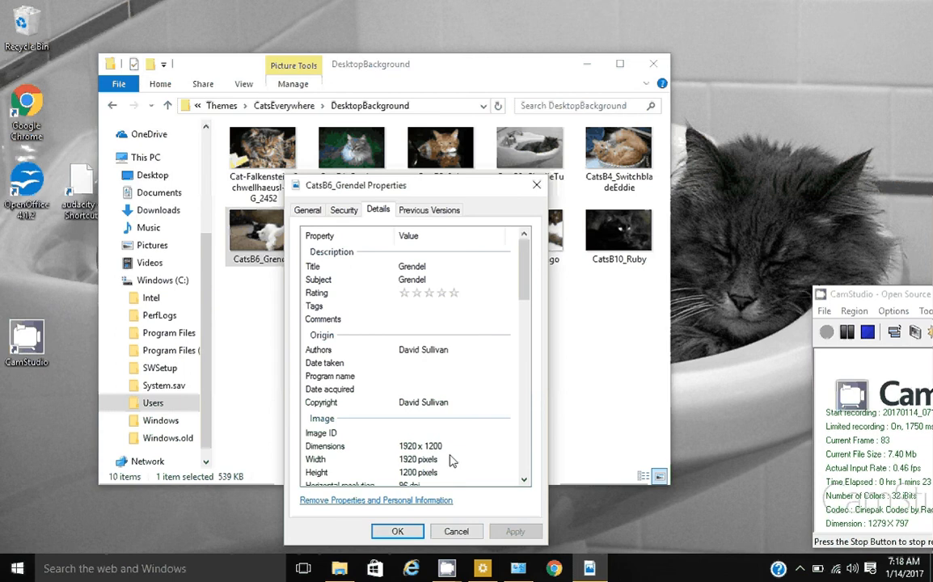
mouse_move(535, 185)
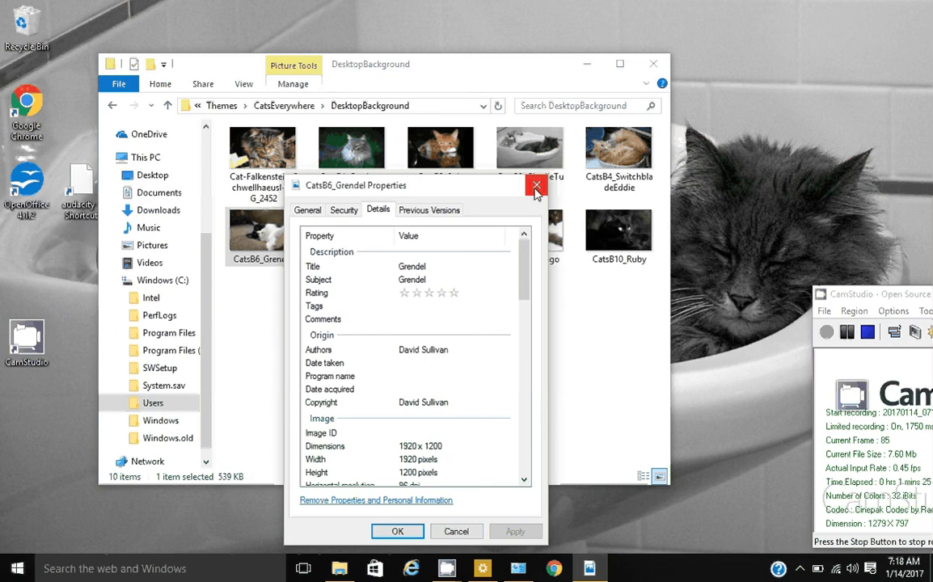
Close the CatsB6_Grendel Properties dialog
click(535, 185)
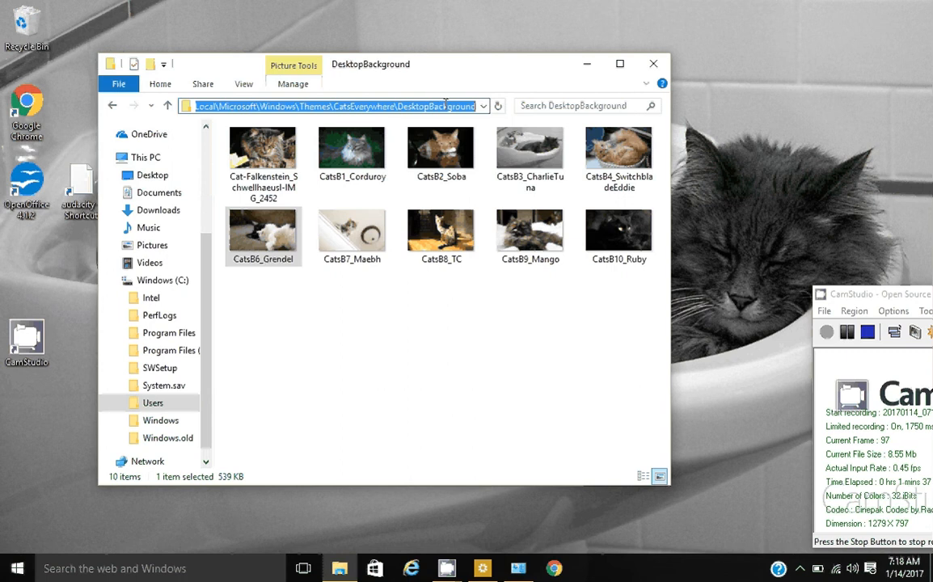
mouse_move(568, 334)
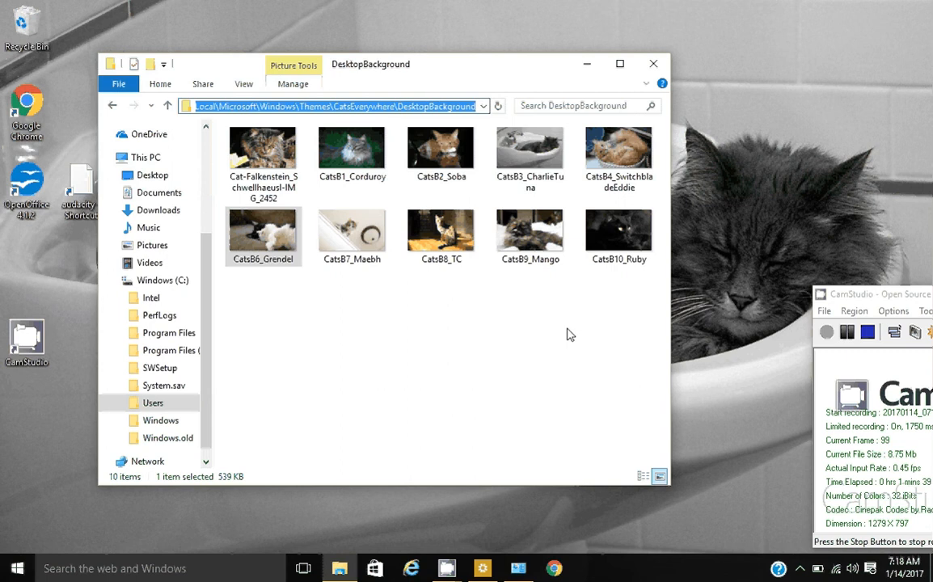
Search Google Images in Chrome for 'cat'
click(553, 567)
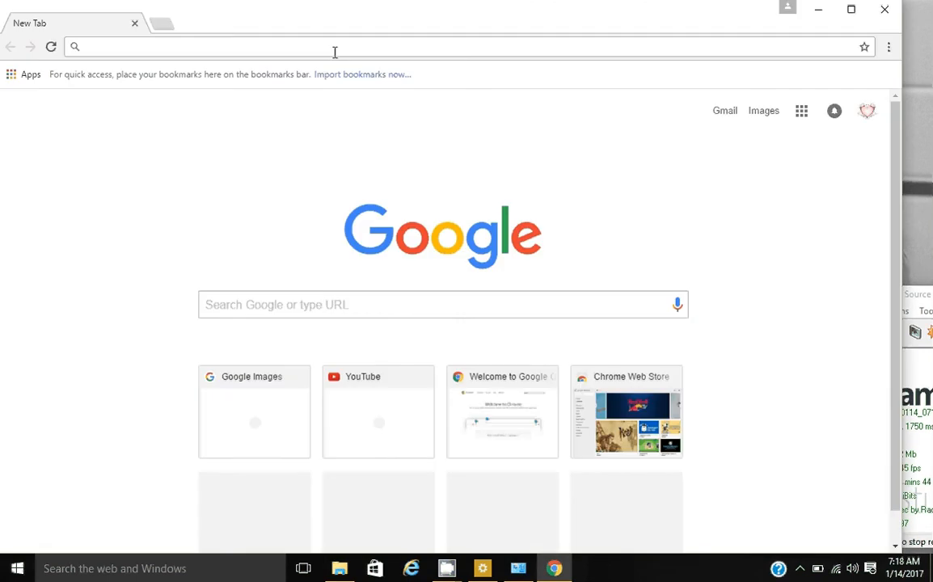
mouse_move(763, 110)
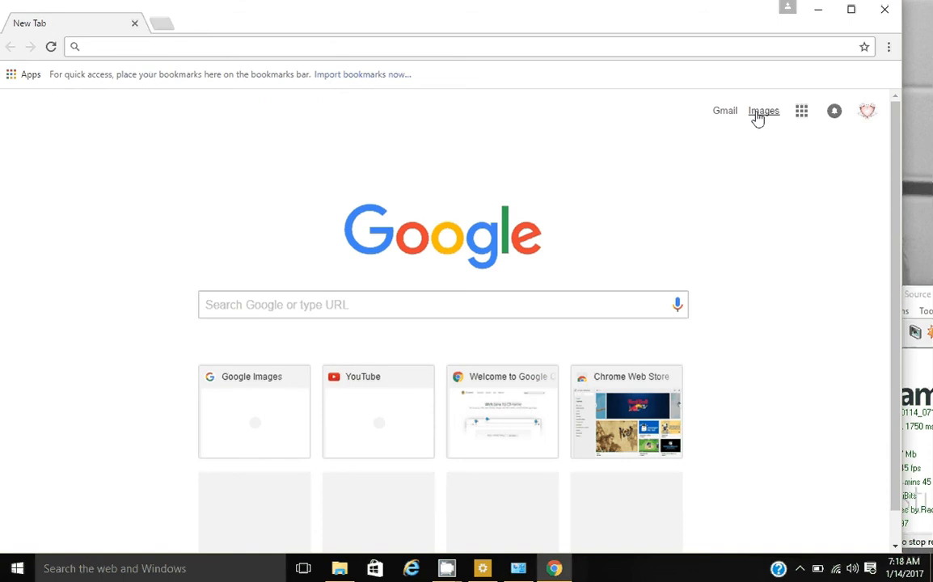
click(763, 111)
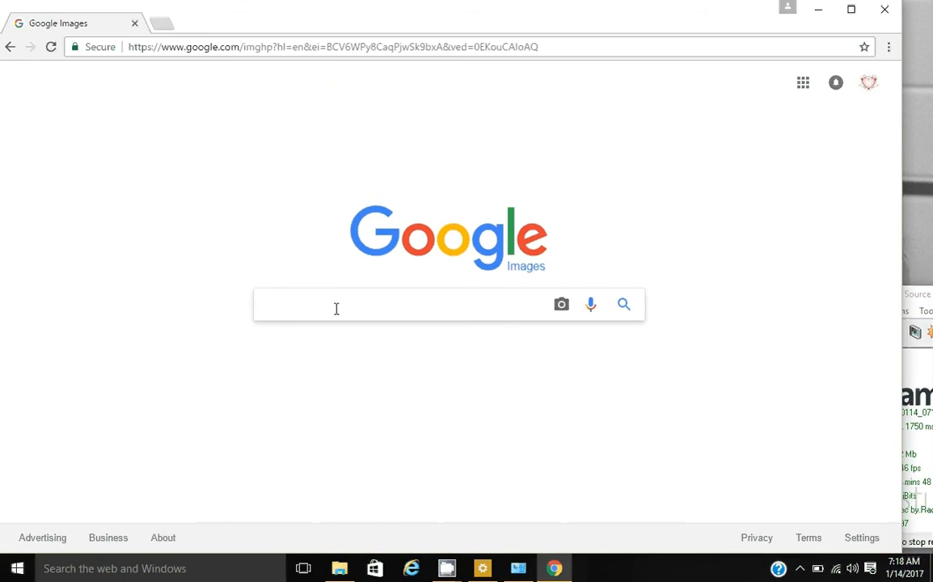
text(cat)
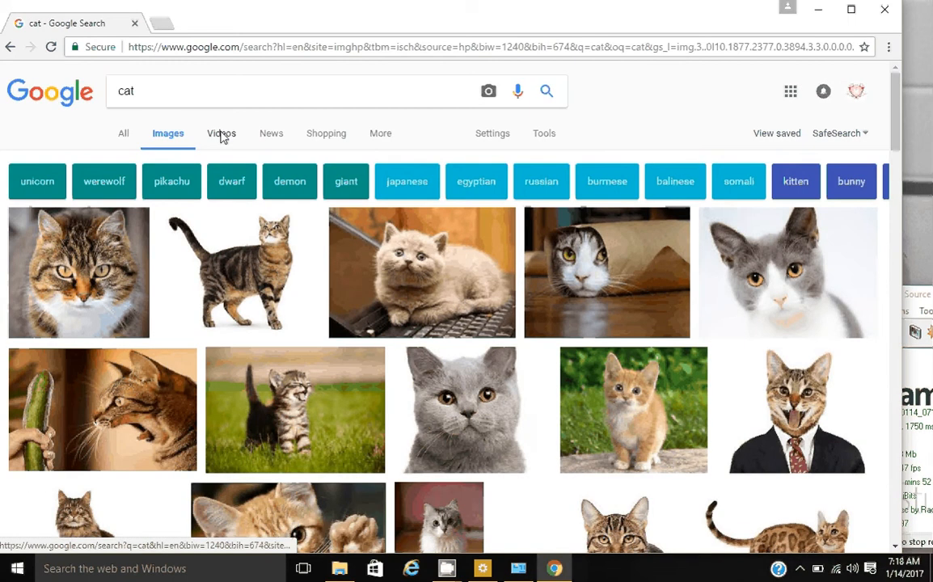
Filter the results to exactly 1920×1200 and scroll through them
click(543, 133)
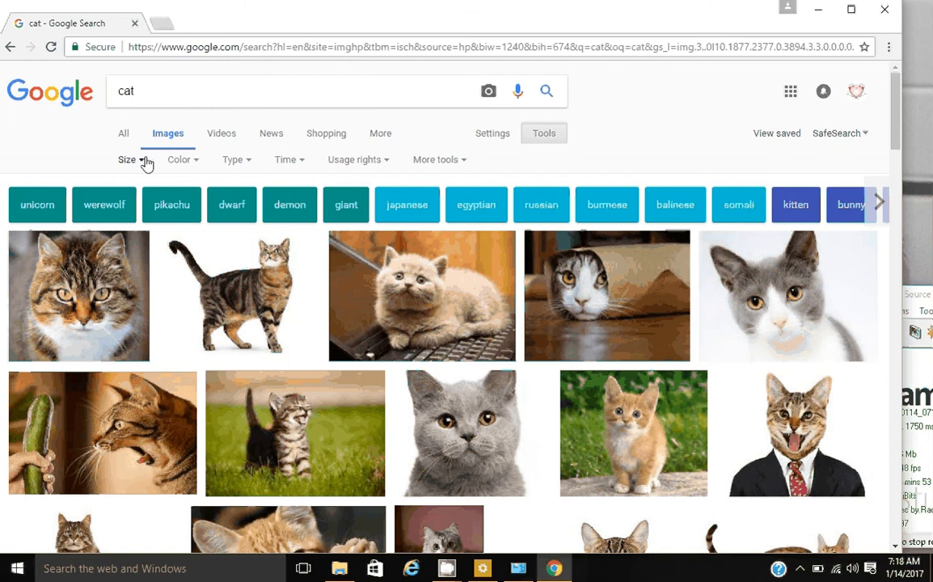
click(128, 159)
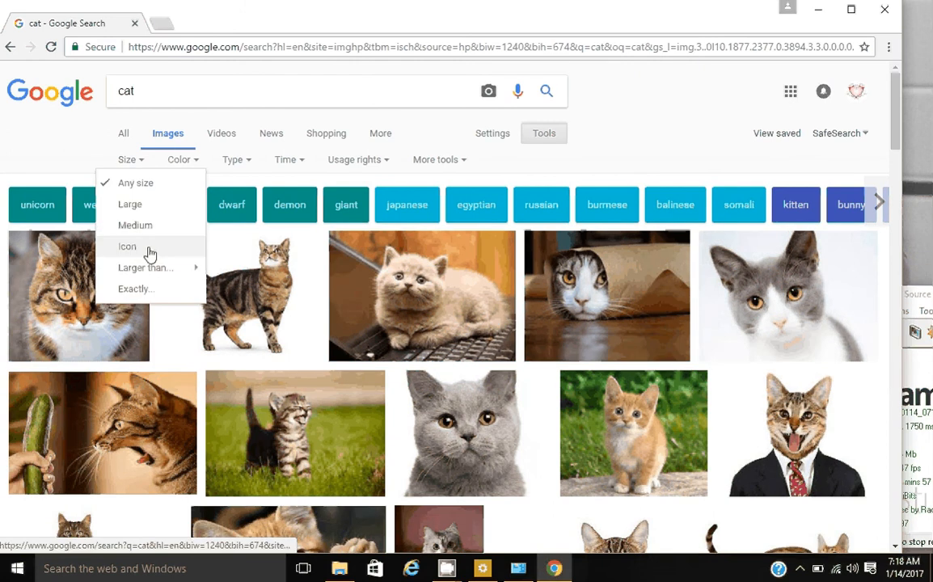
click(136, 288)
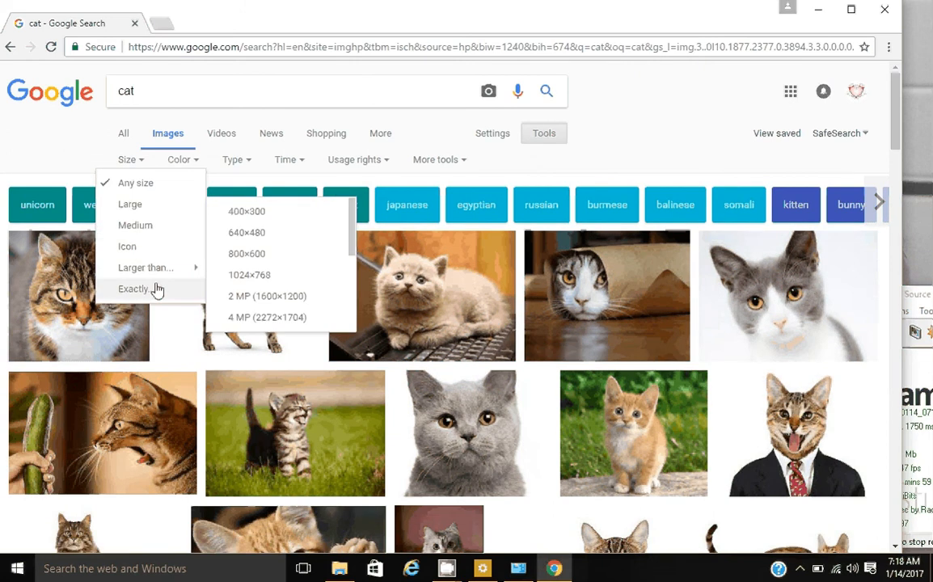
click(134, 289)
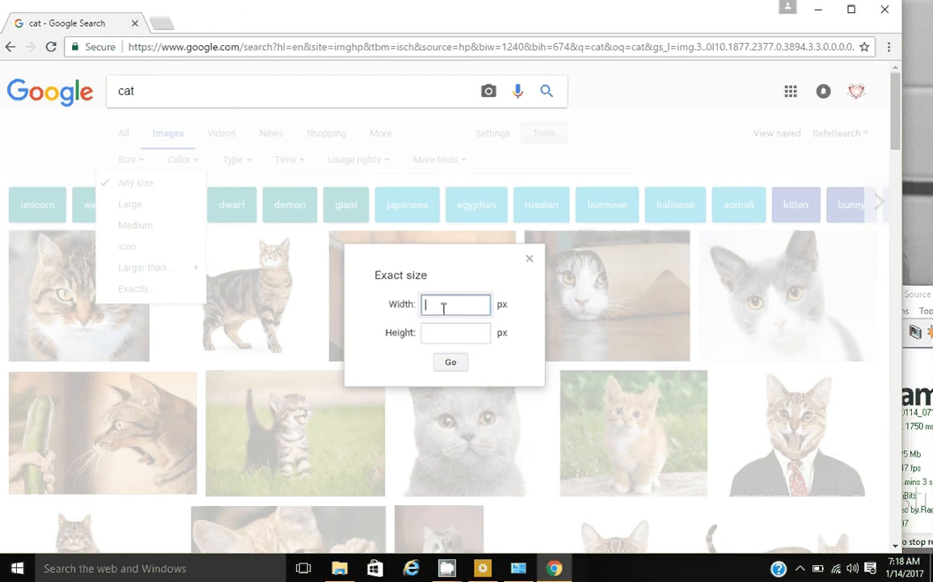
text(1920)
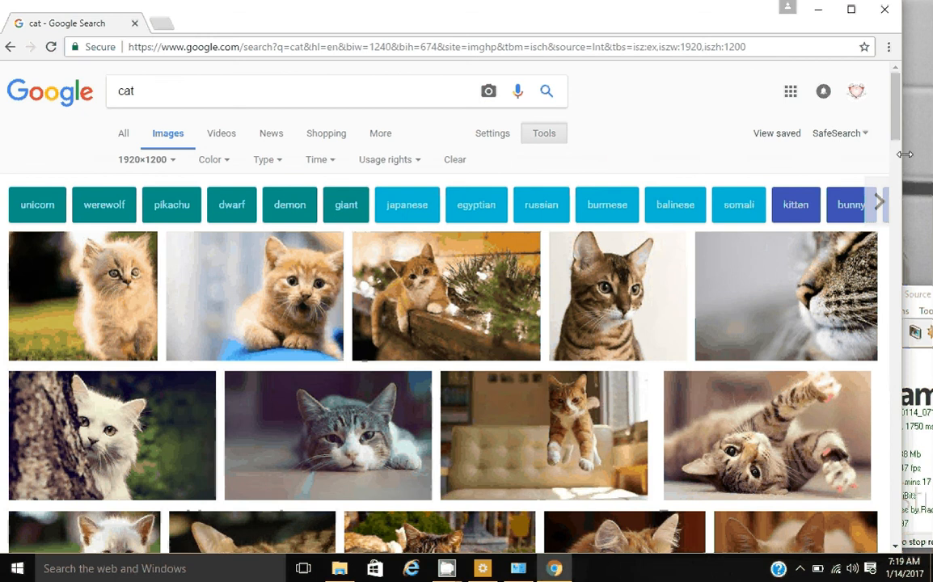
scroll(down, 3)
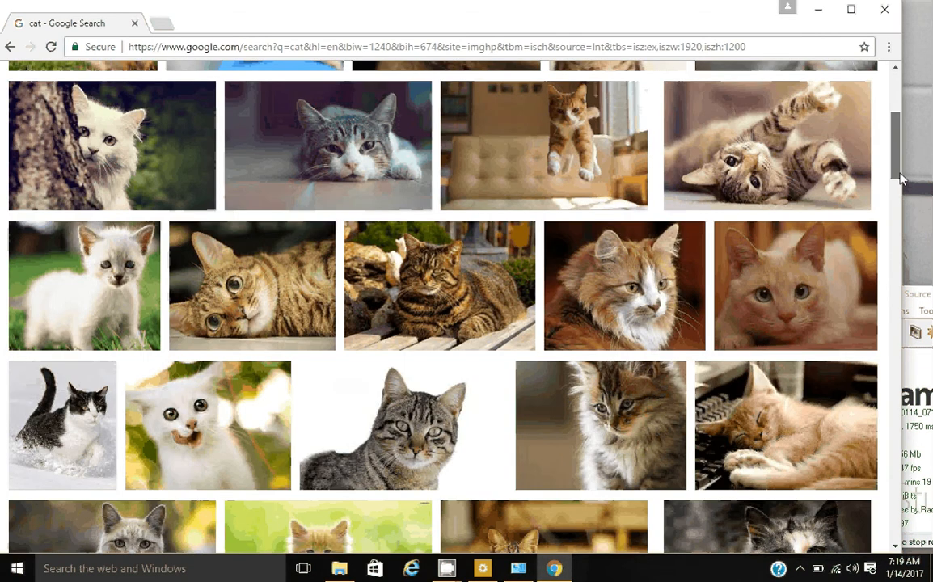
scroll(down, 3)
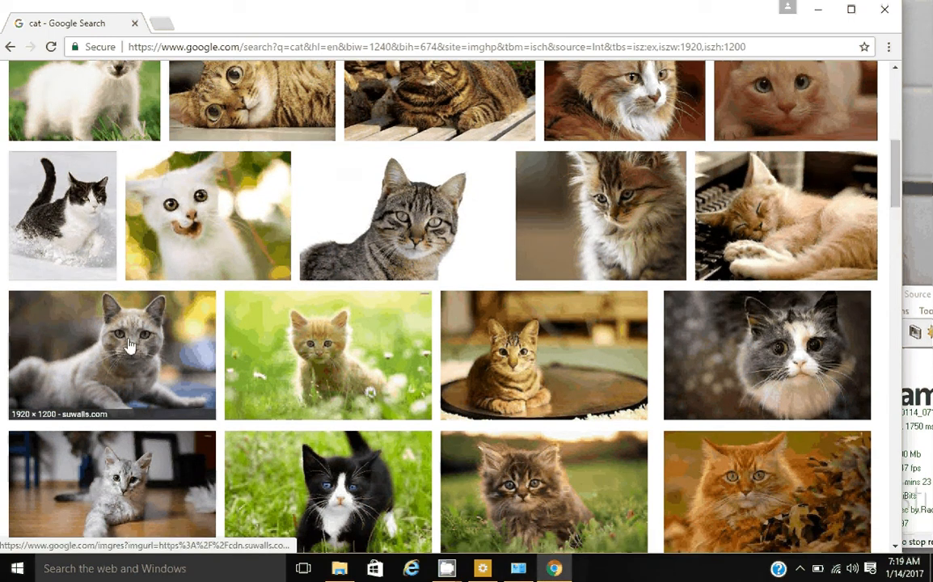
Download the reclining grey cat photo and paste a copy into DesktopBackground
click(111, 353)
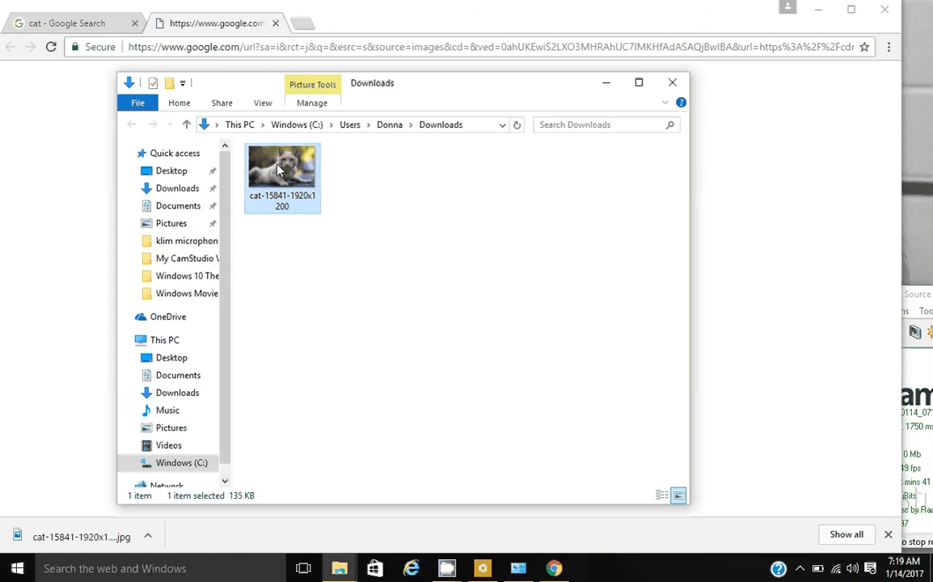
right_click(281, 167)
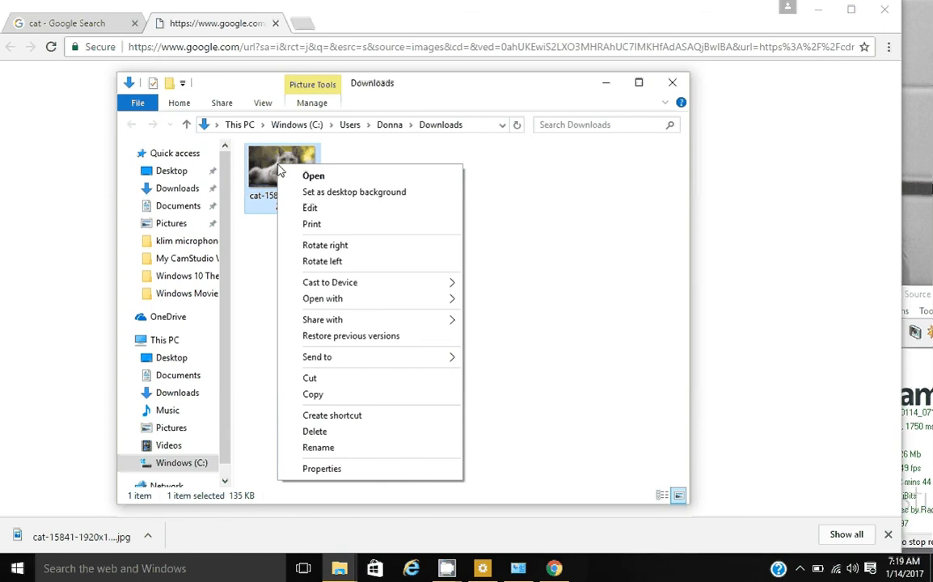
mouse_move(314, 395)
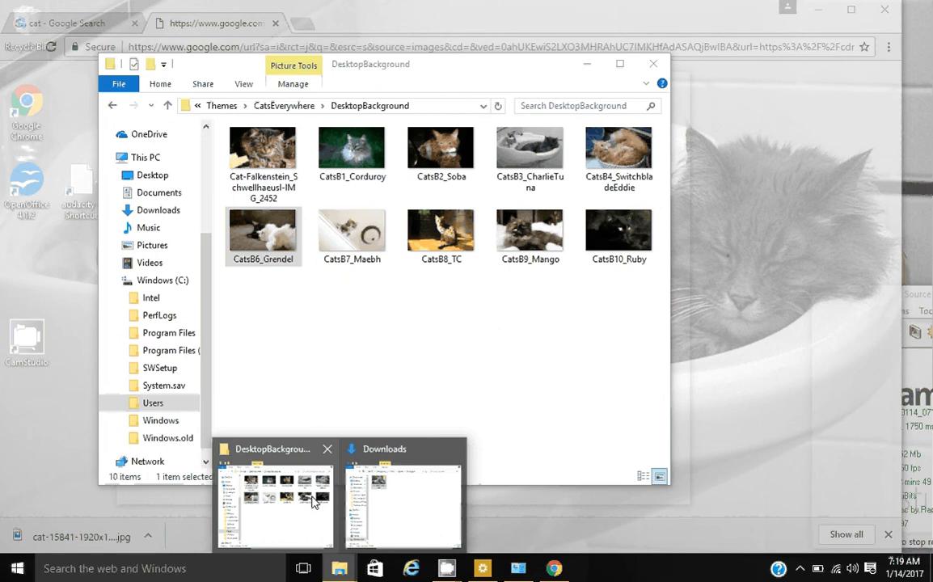
right_click(424, 340)
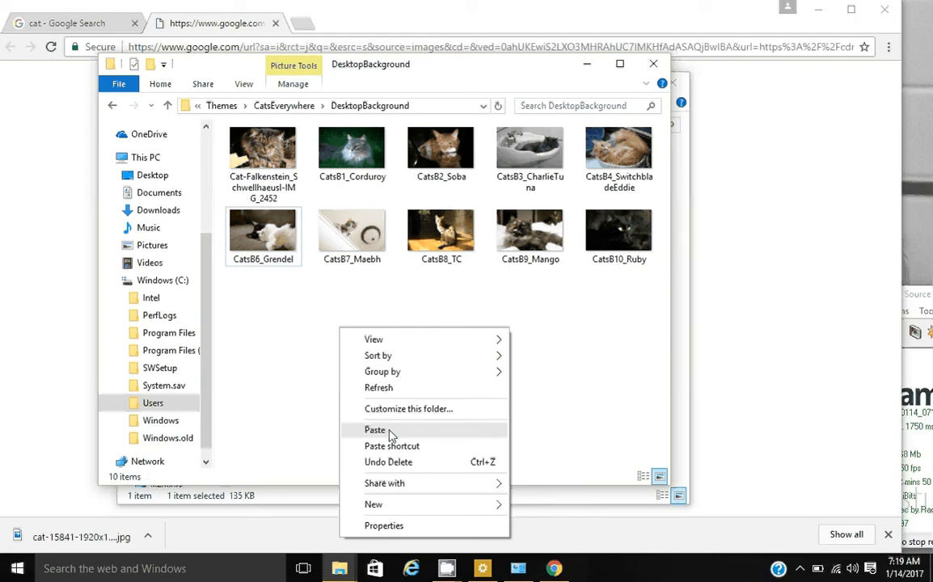
click(375, 429)
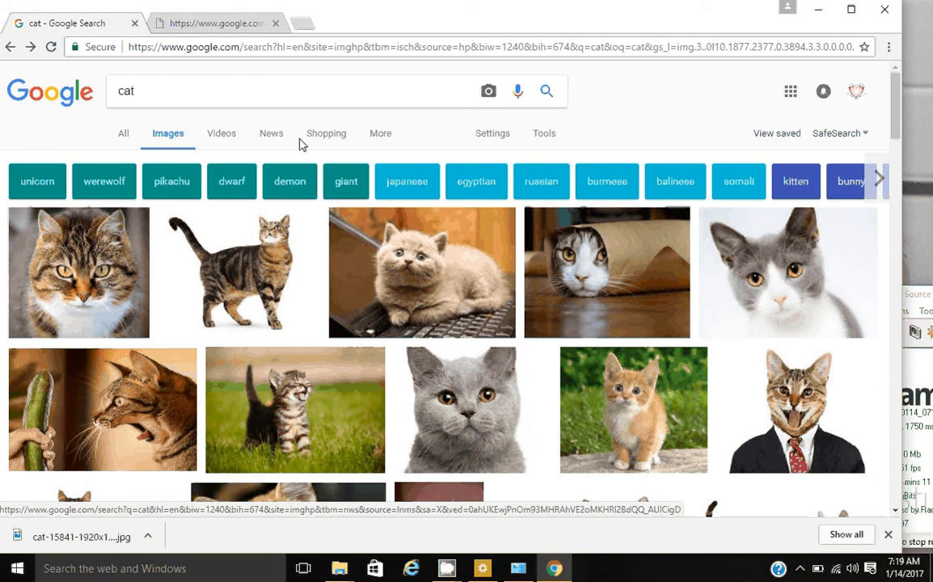
Redo the Google Images 'cat' search with the exact 1920×1200 size filter
click(12, 46)
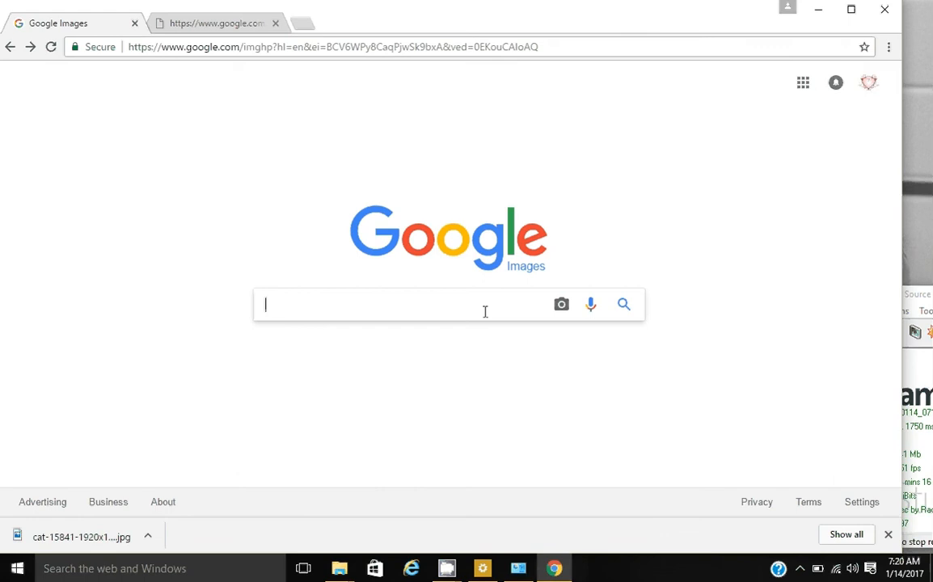
text(cat)
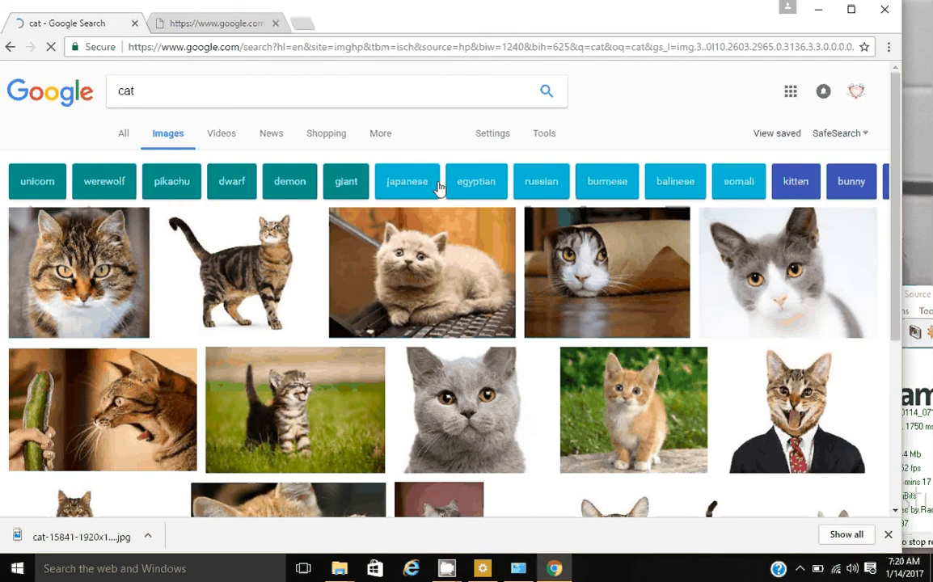
click(543, 133)
text(1920)
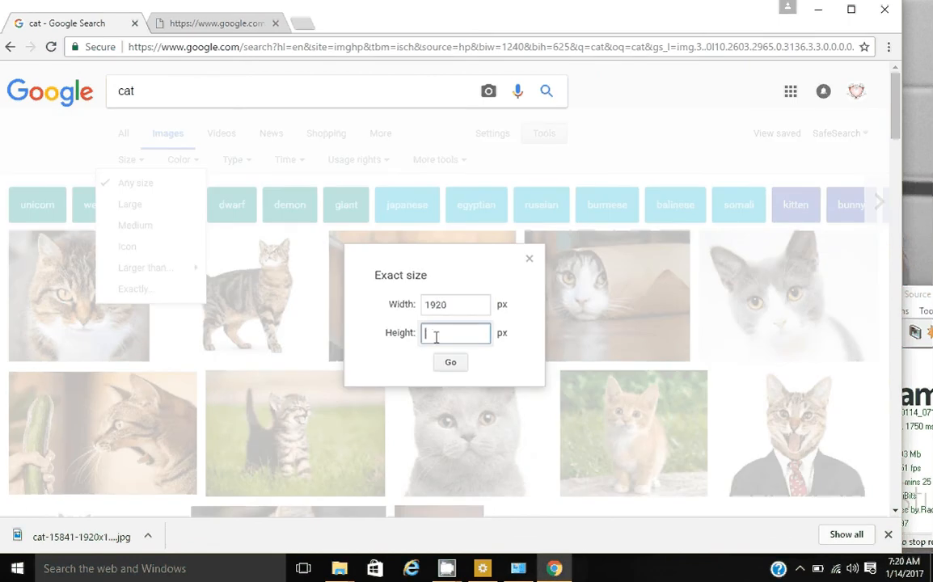
text(1200)
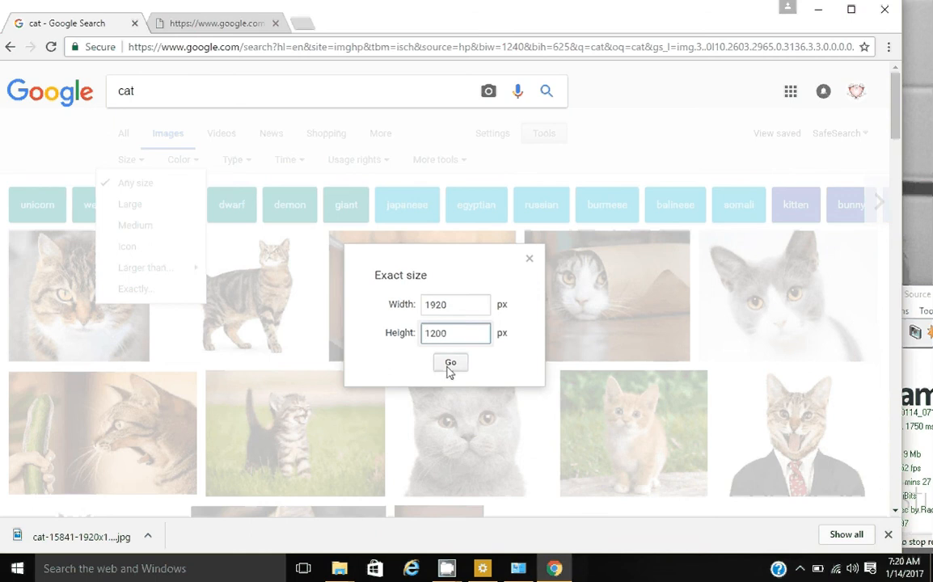
click(450, 362)
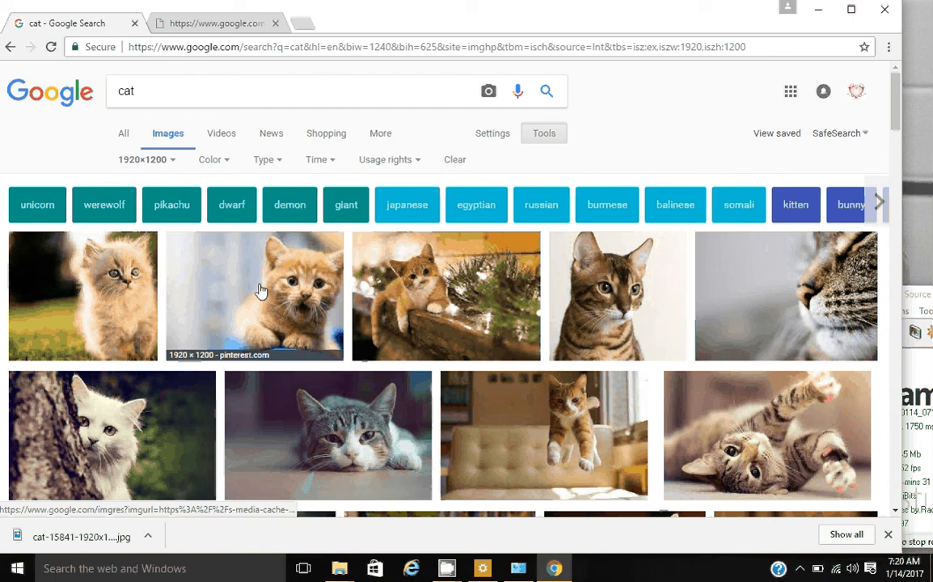
Open the orange kitten photo full size and save it into DesktopBackground
click(254, 296)
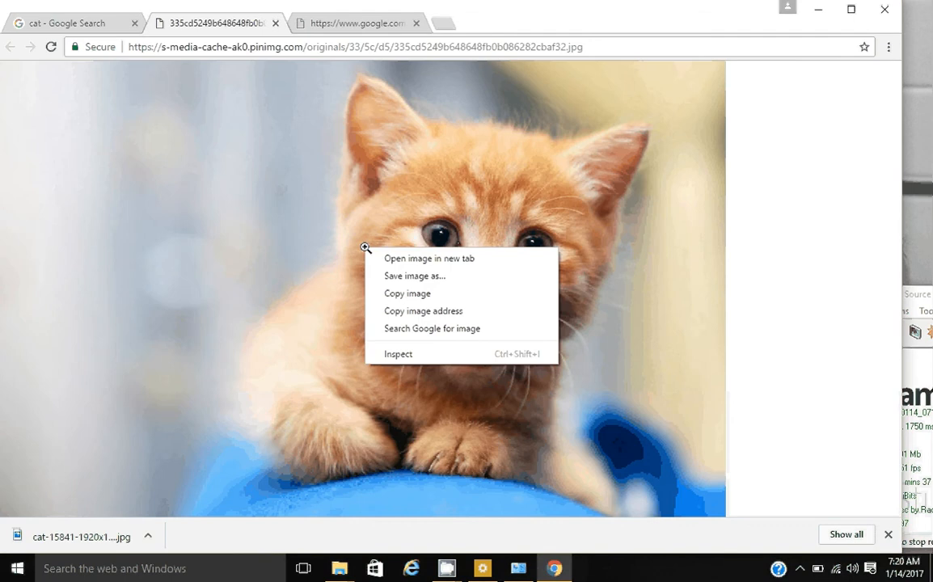
click(414, 276)
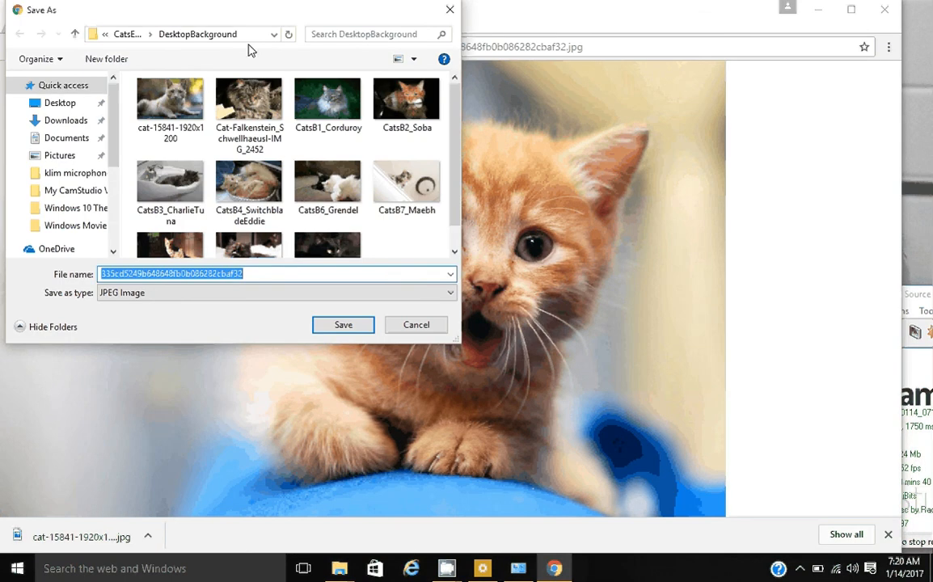
click(198, 34)
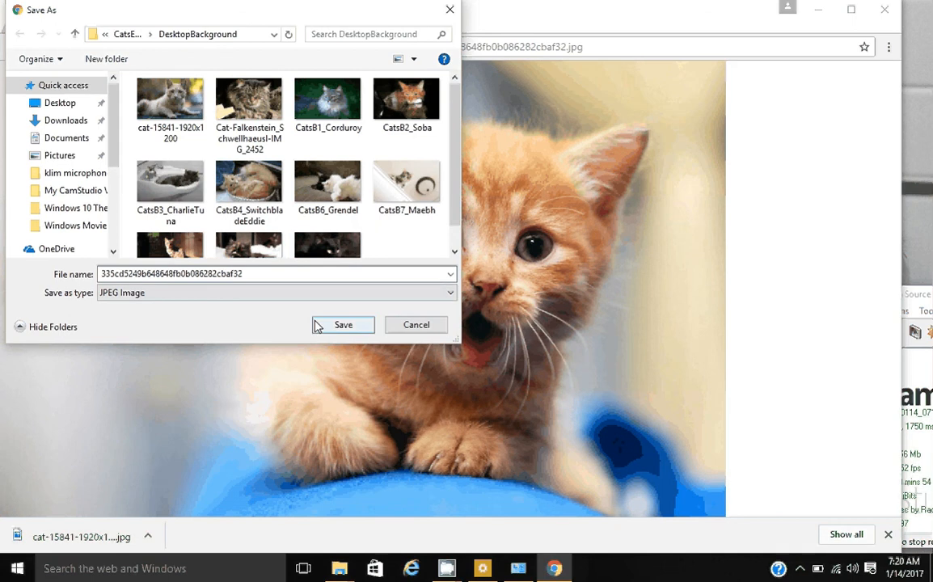
click(343, 324)
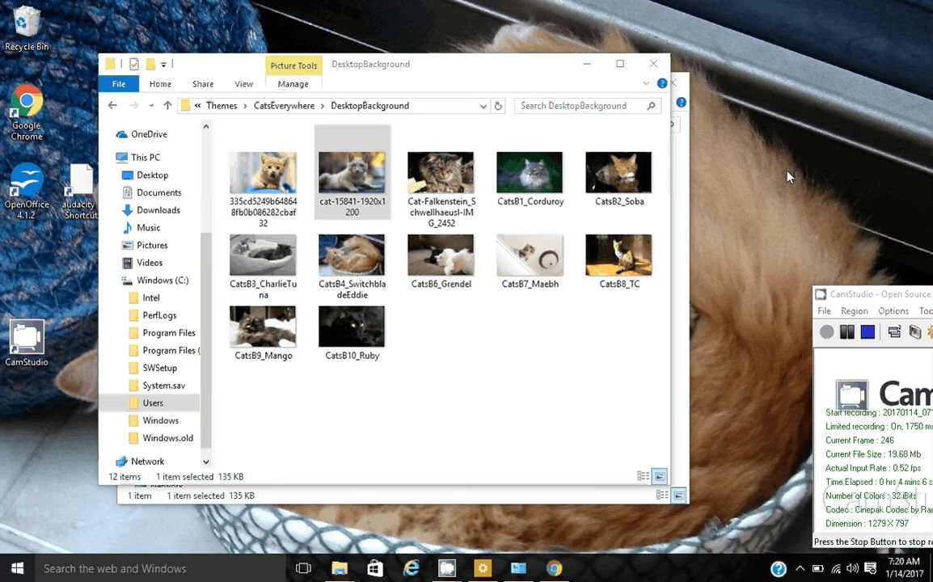
Cycle the desktop to the next background, showing the orange kitten
right_click(789, 176)
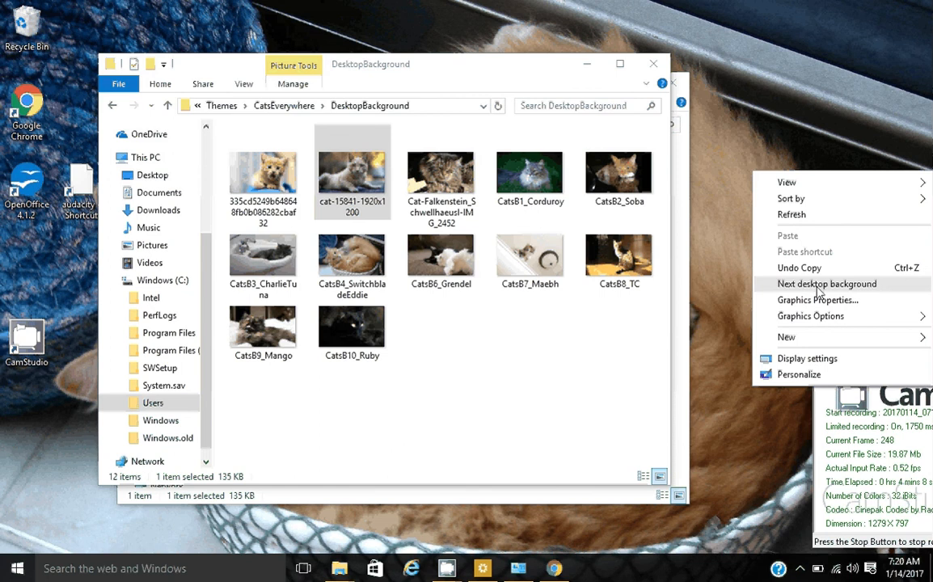
click(825, 283)
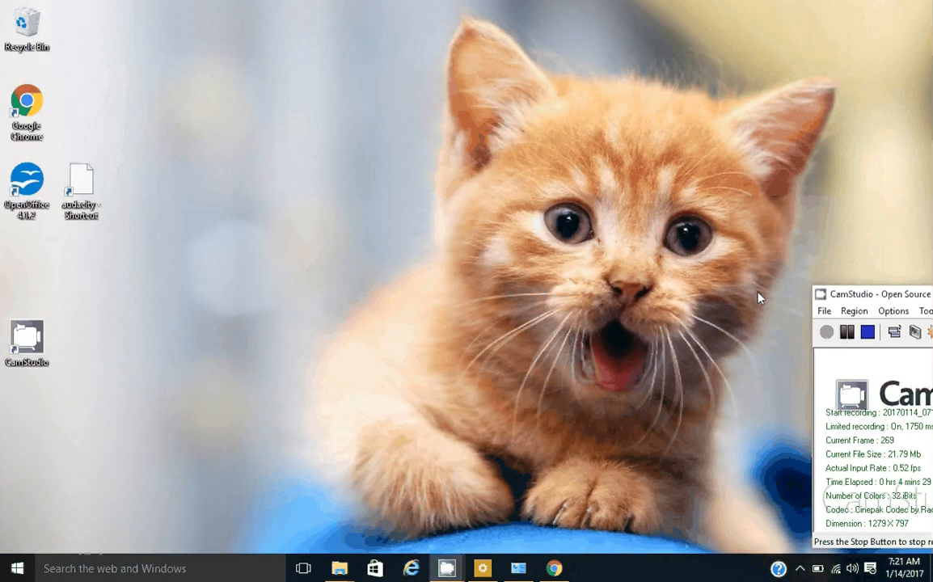
mouse_move(689, 258)
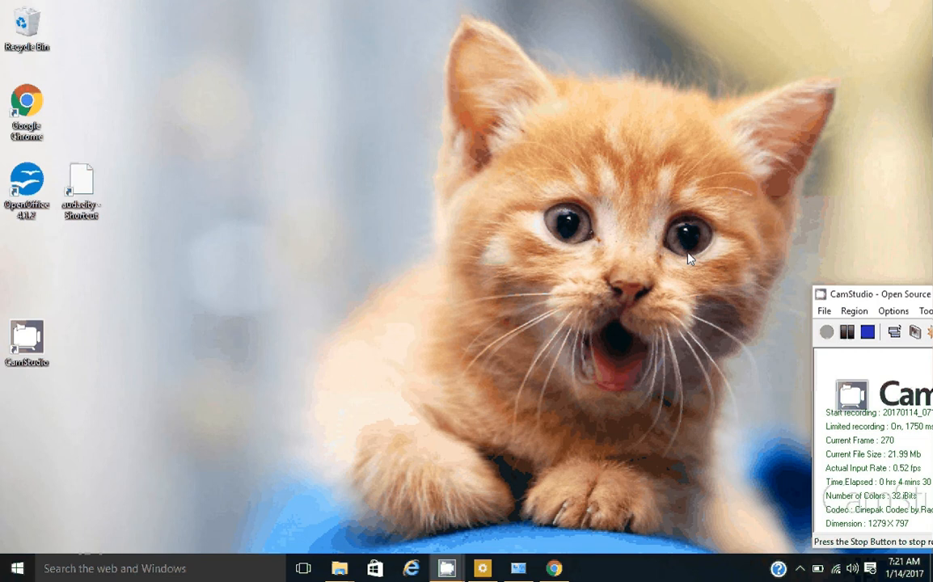